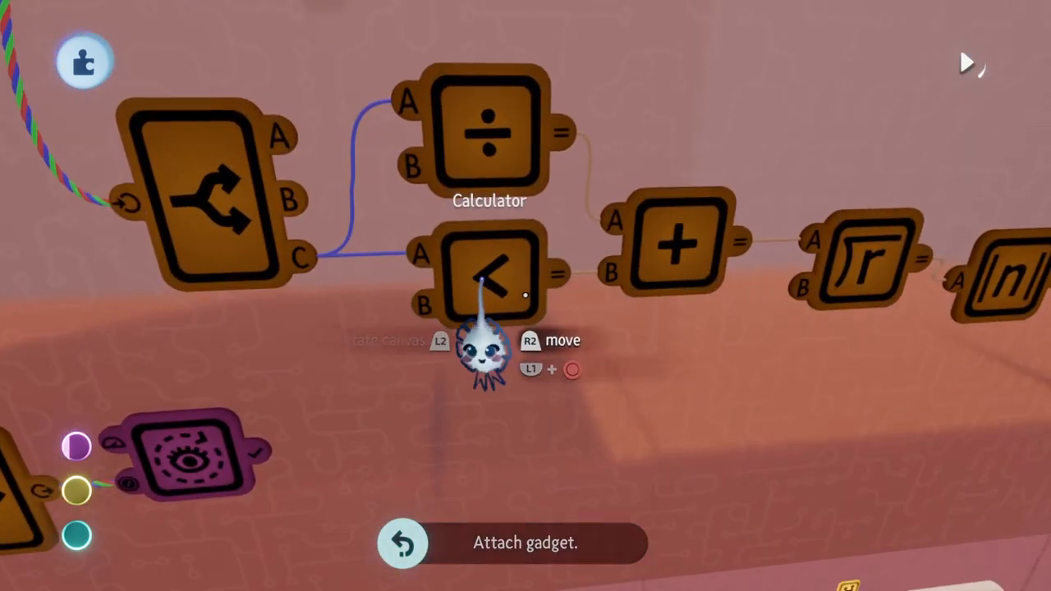
Bring up the tweak panel of the '<' Calculator gadget on the microchip.
click(489, 271)
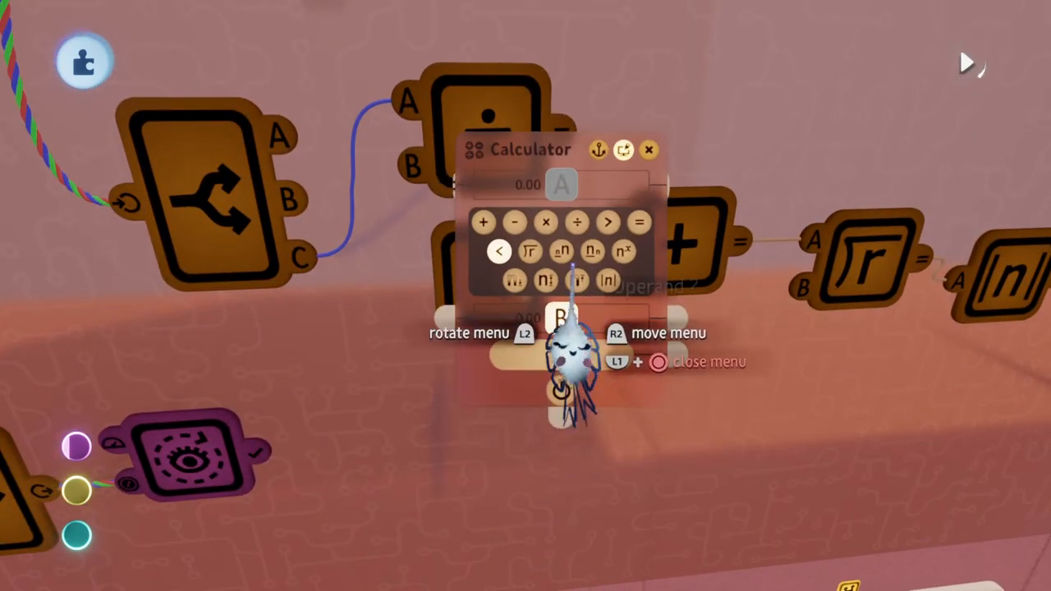
click(648, 150)
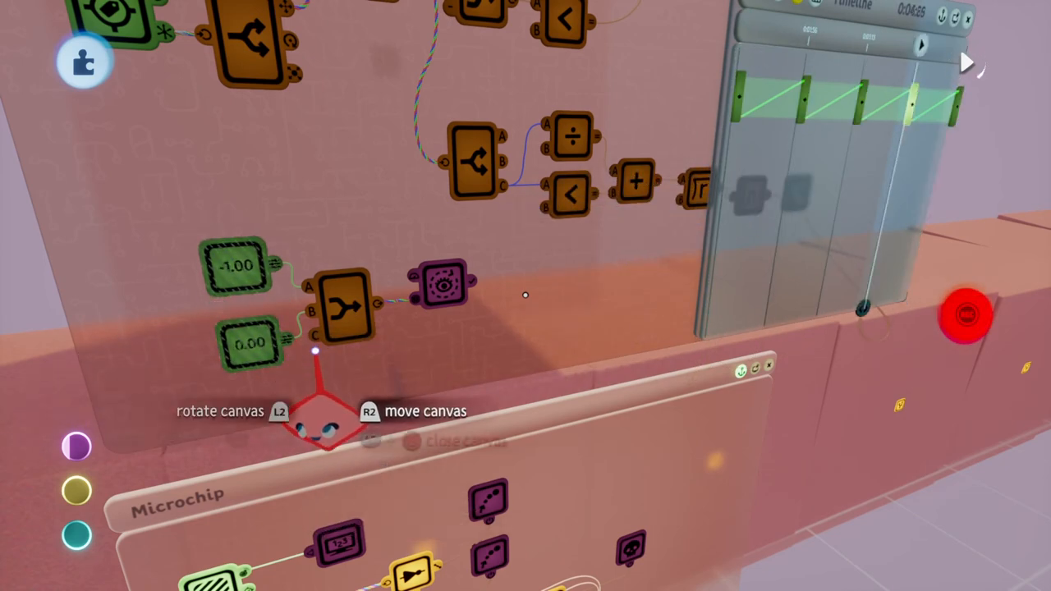
Jump the recording timeline's playhead back to the start so both numbers read 0.00.
click(967, 315)
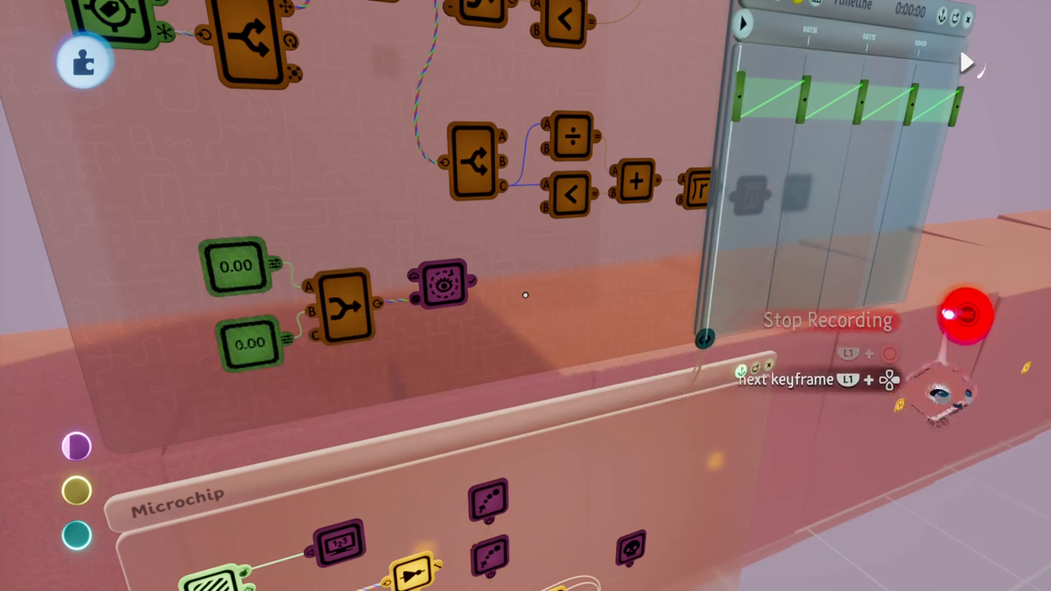